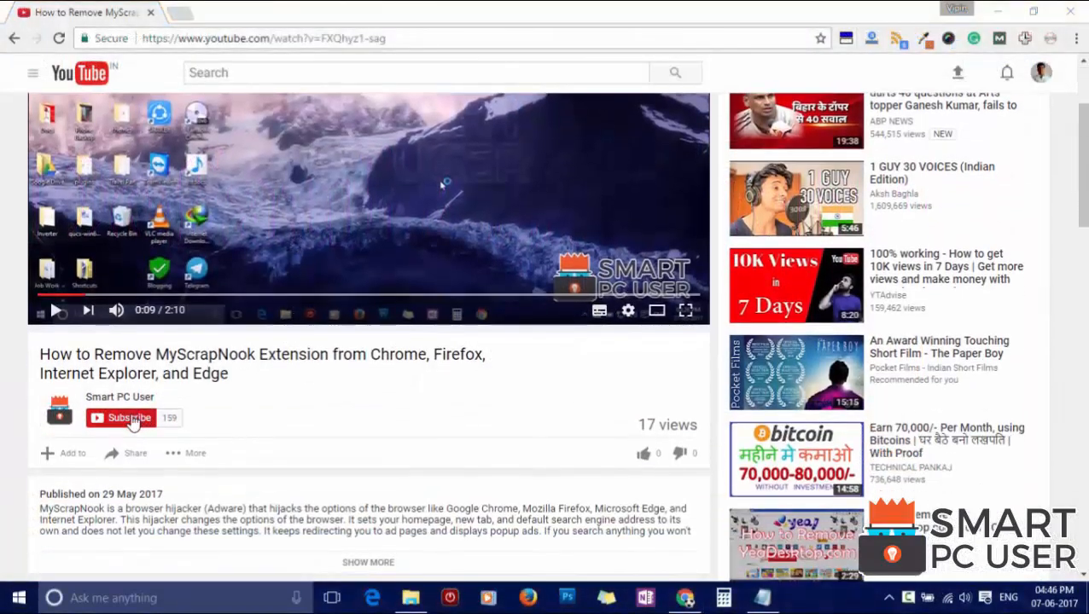
Subscribe to the video's channel and save its notification preferences
{"action": "left_click", "coordinate": [127, 416]}
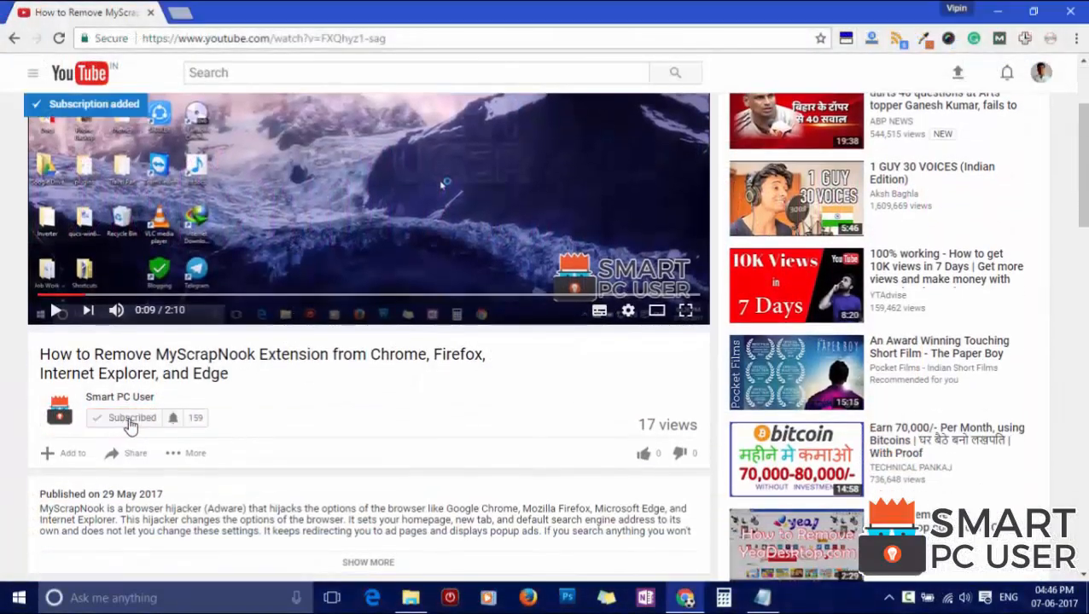
{"action": "left_click", "coordinate": [172, 418]}
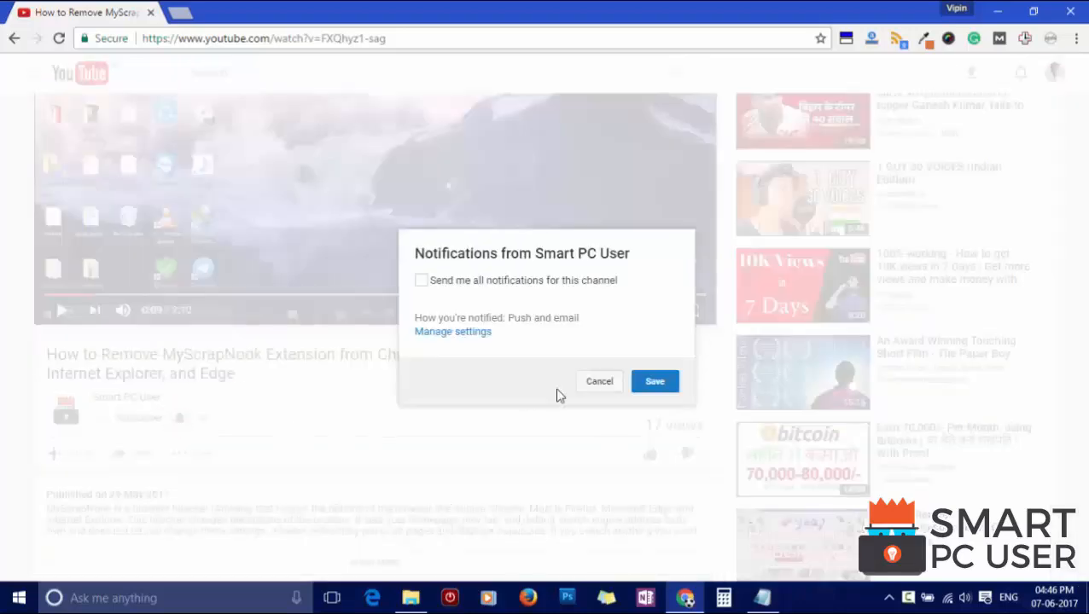
{"action": "left_click", "coordinate": [420, 280]}
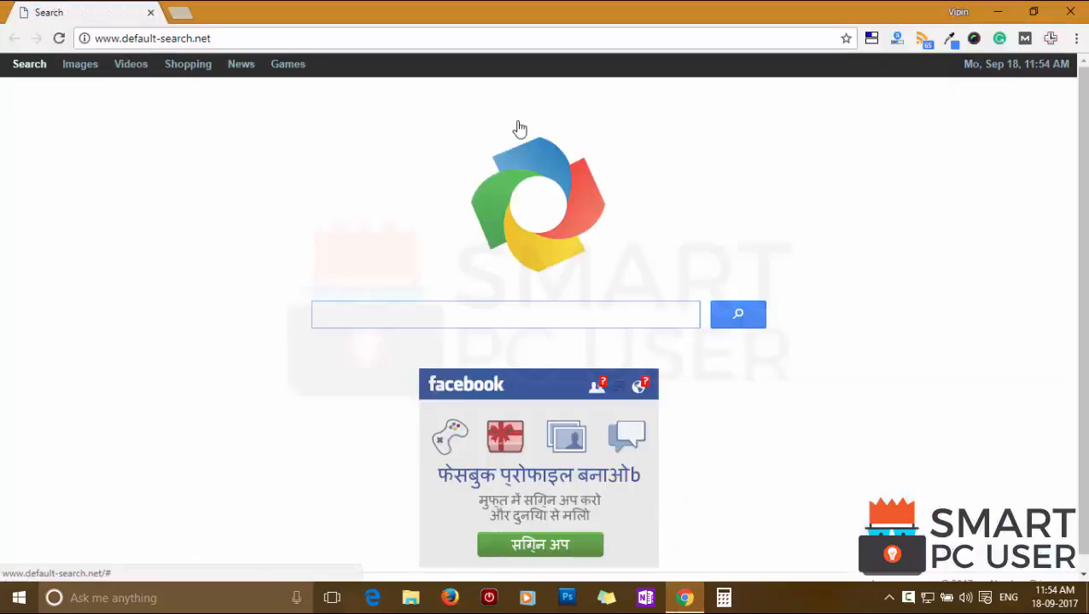
View the hijacked default-search.net homepage and reach the MalwareFox free-download page in Chrome
{"action": "left_click", "coordinate": [152, 37]}
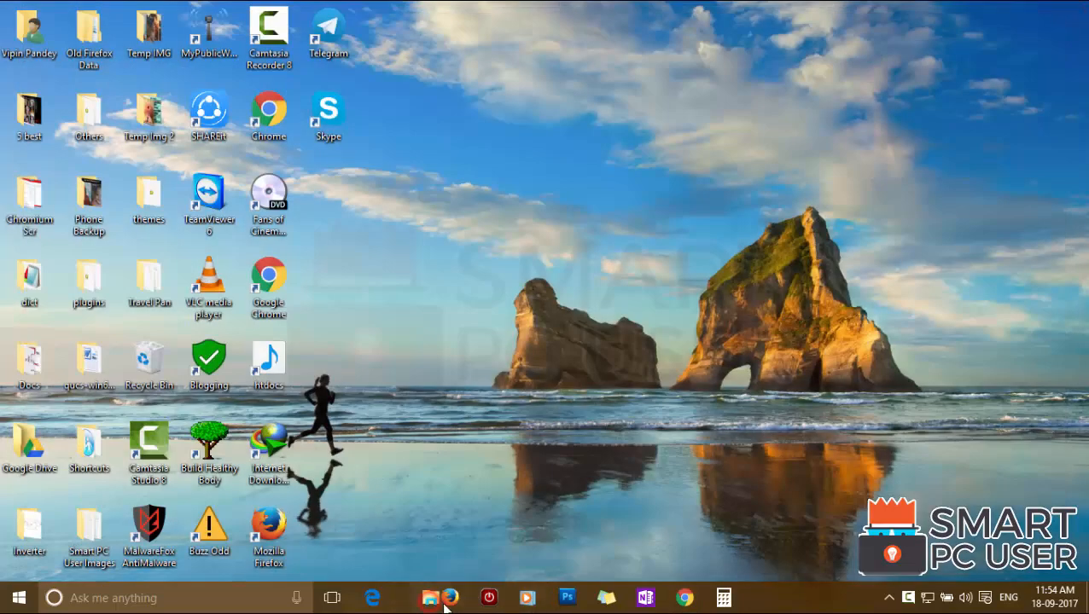
{"action": "left_click", "coordinate": [451, 597]}
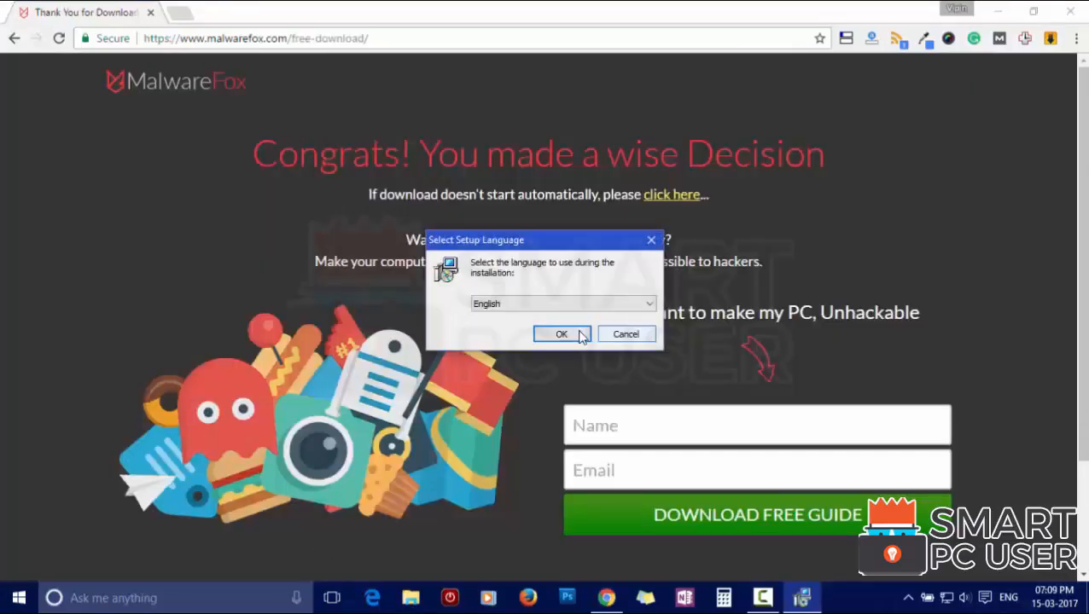
Install MalwareFox in English, accepting the license and keeping the desktop icon and real-time protection
{"action": "left_click", "coordinate": [561, 333]}
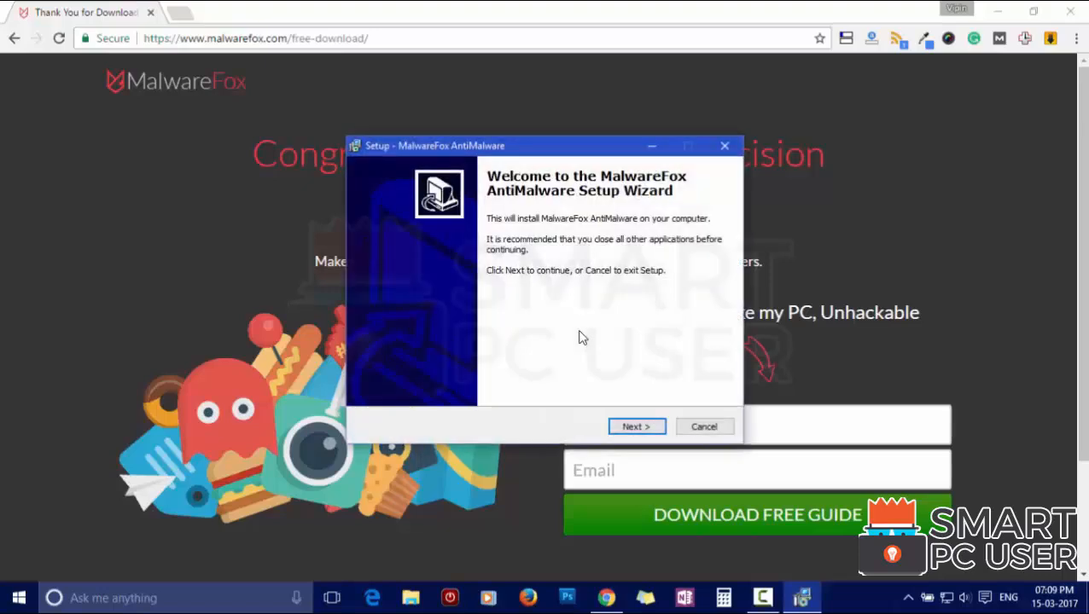
{"action": "left_click", "coordinate": [637, 426]}
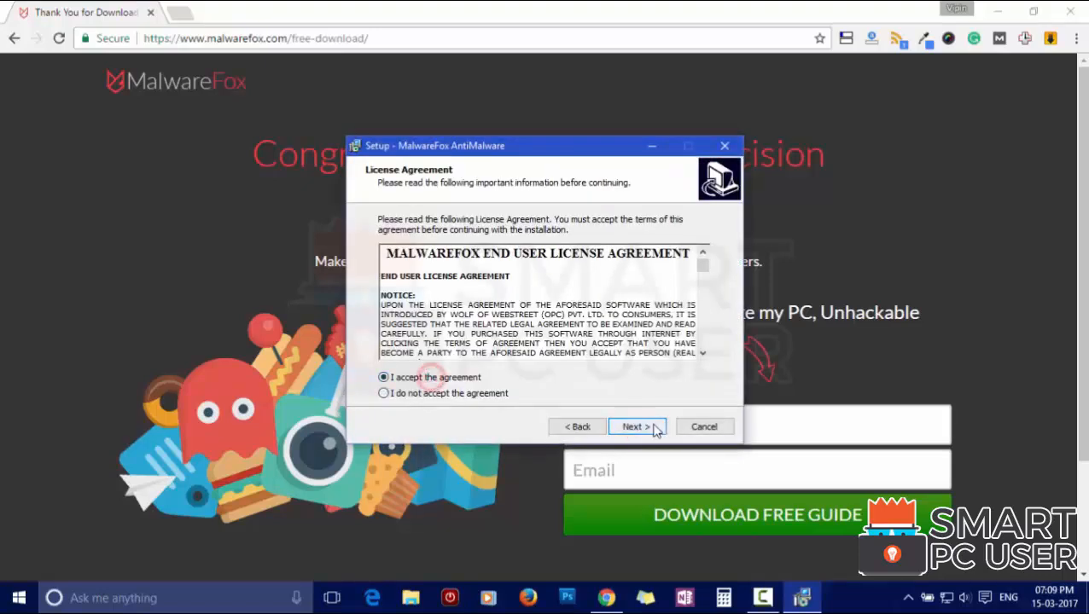
{"action": "left_click", "coordinate": [635, 427]}
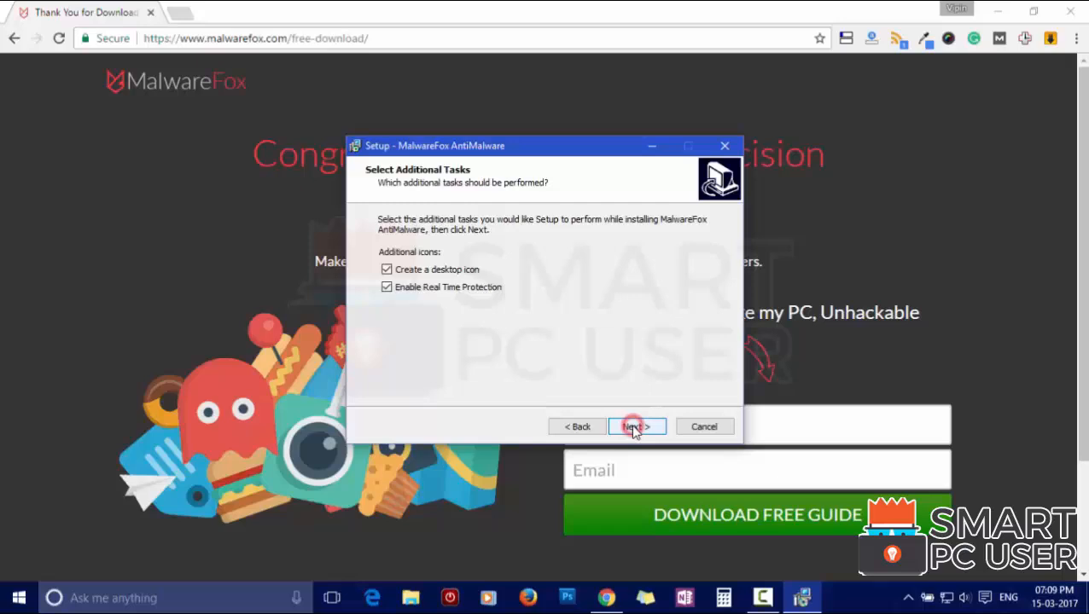
{"action": "left_click", "coordinate": [635, 427]}
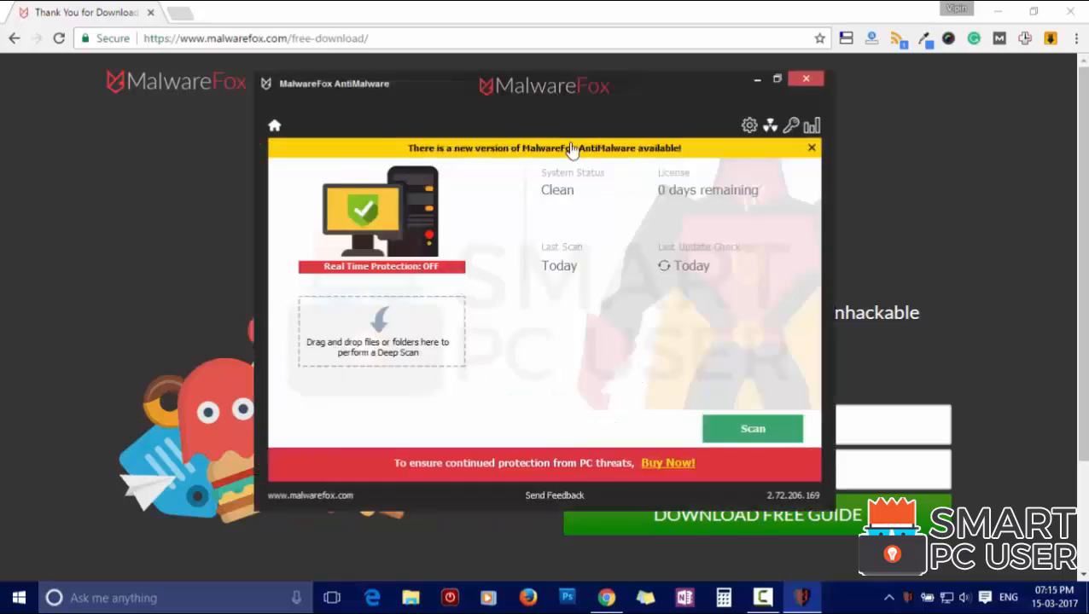
Dismiss the new-version notice and run a system scan that finds four default-search.net browser settings
{"action": "left_click", "coordinate": [545, 147]}
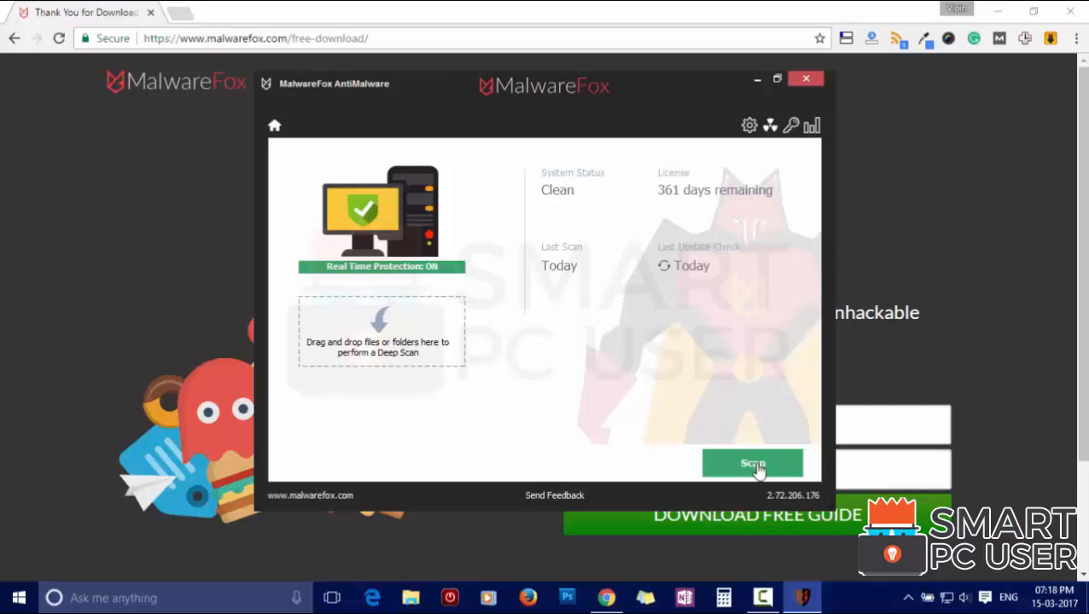
{"action": "left_click", "coordinate": [752, 464]}
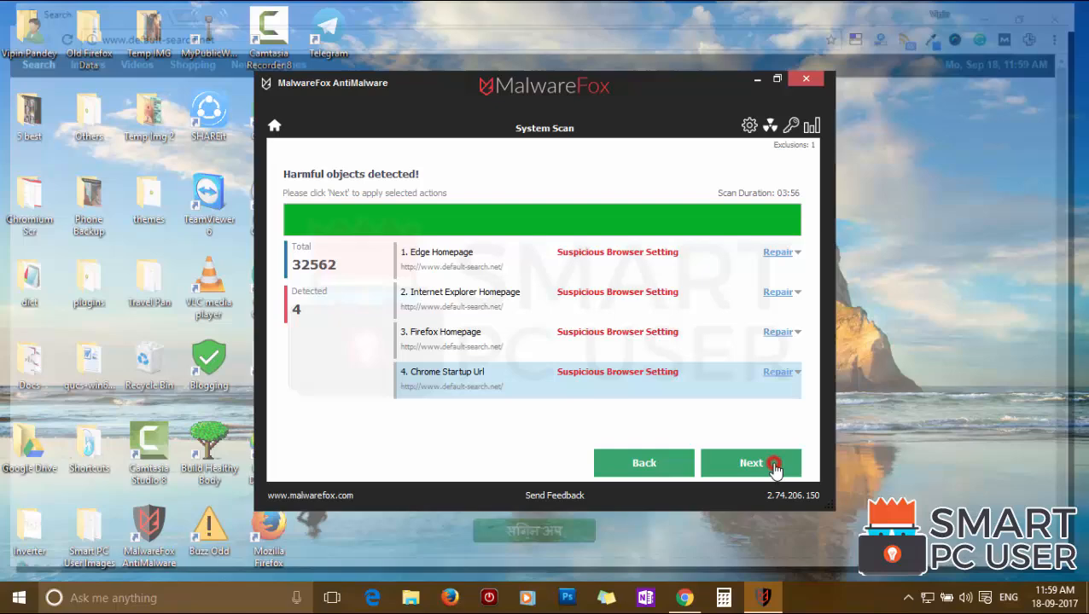
Repair the four hijacked browser settings and reopen a browser to verify the homepage
{"action": "left_click", "coordinate": [751, 462]}
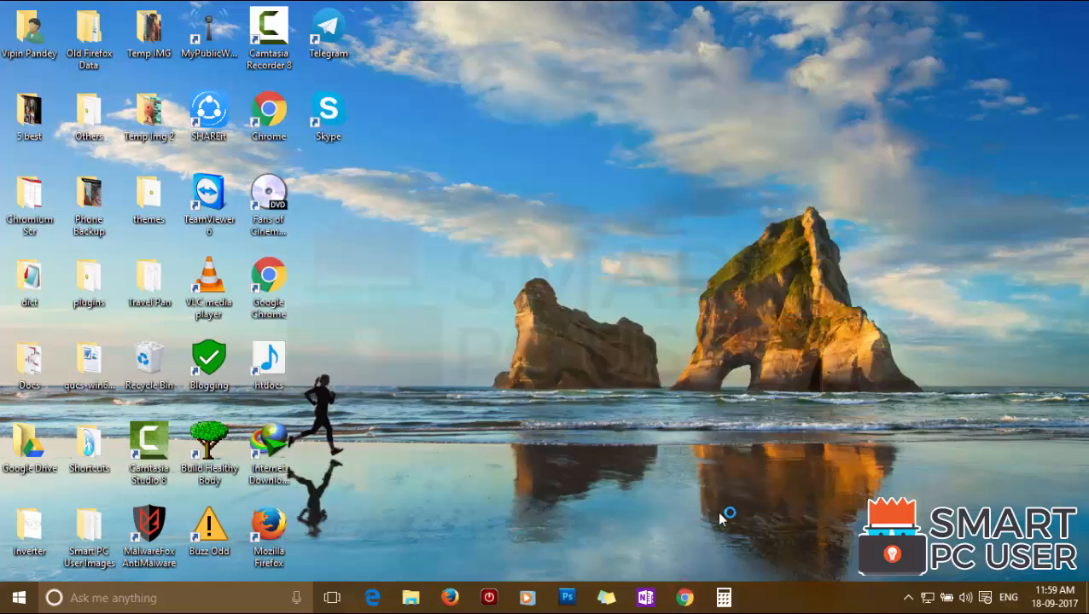
{"action": "left_click", "coordinate": [686, 598]}
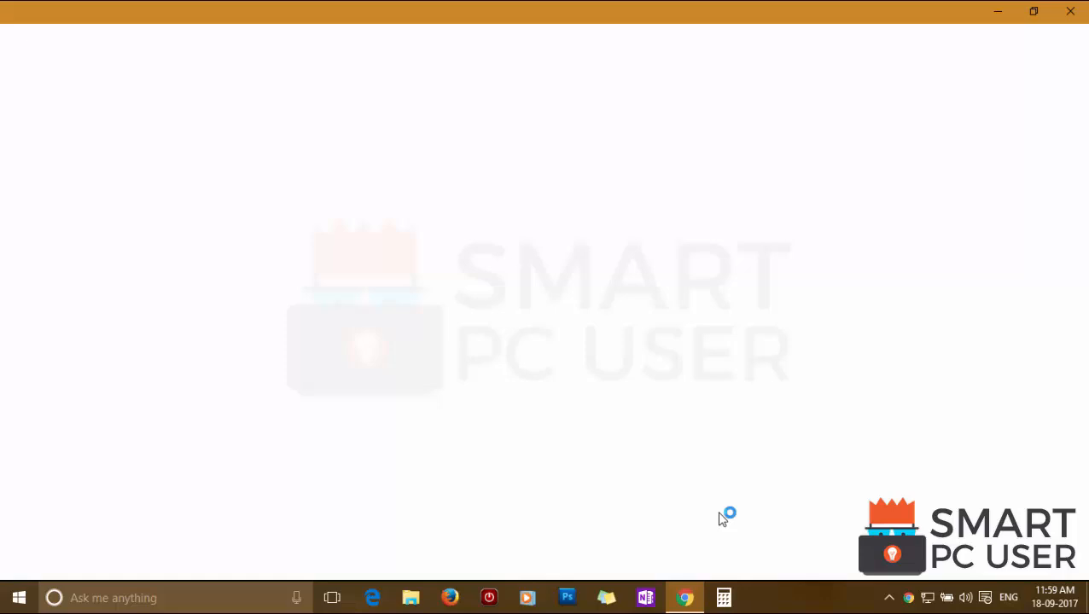